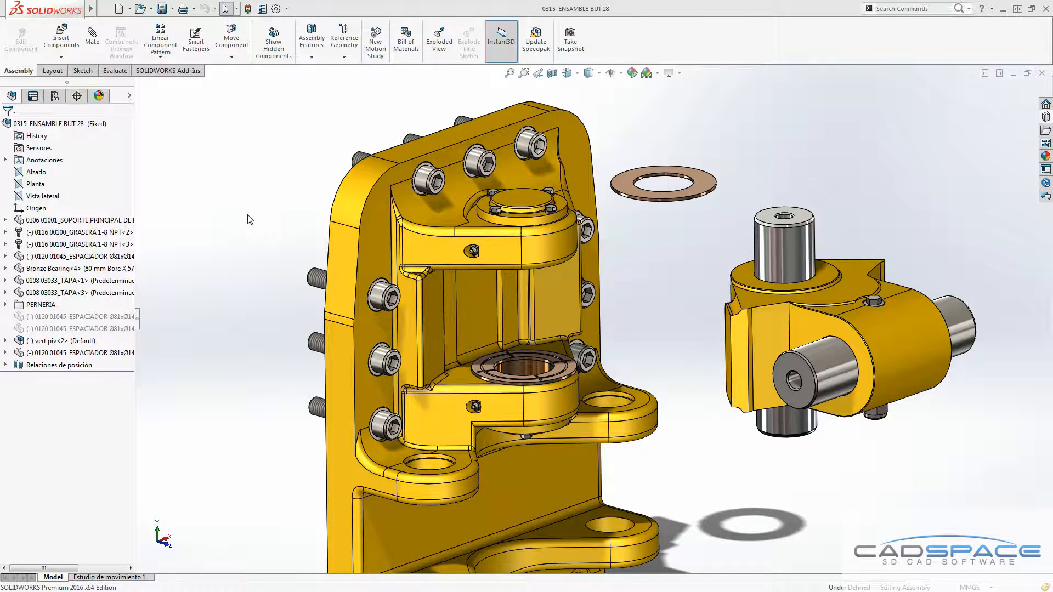
# Insert Bronze Bearing in its 80 mm Bore X 57 mm Long configuration beside the assembly.
pyautogui.click(61, 37)
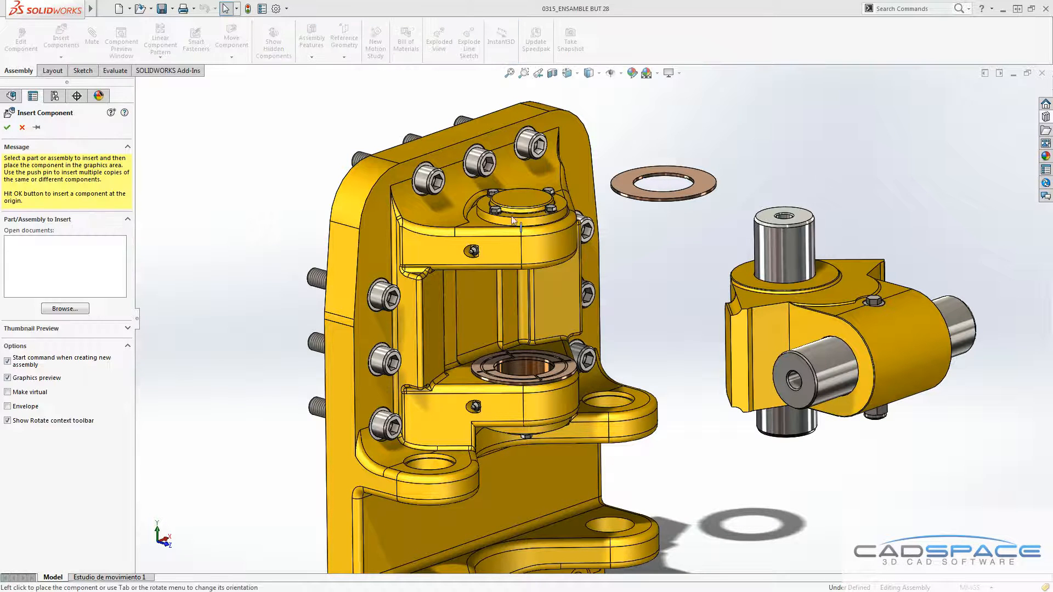
pyautogui.click(65, 309)
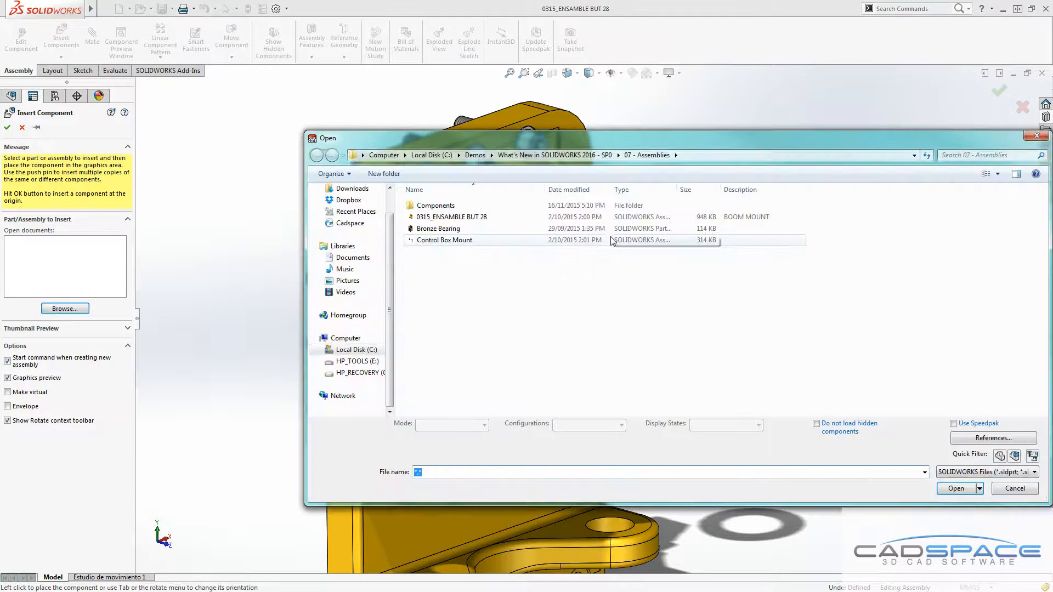
pyautogui.click(956, 488)
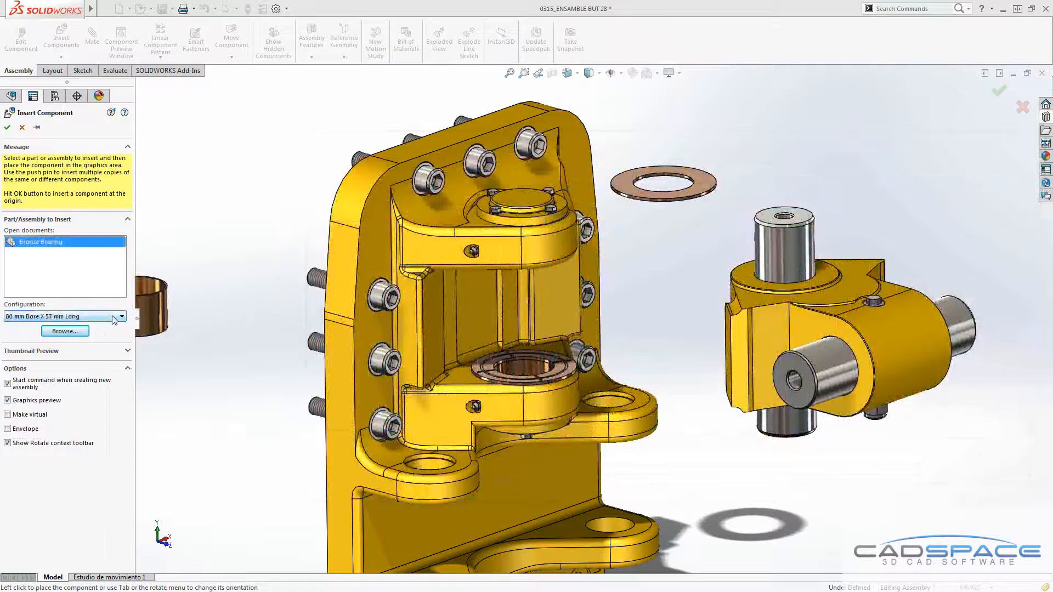
pyautogui.click(120, 316)
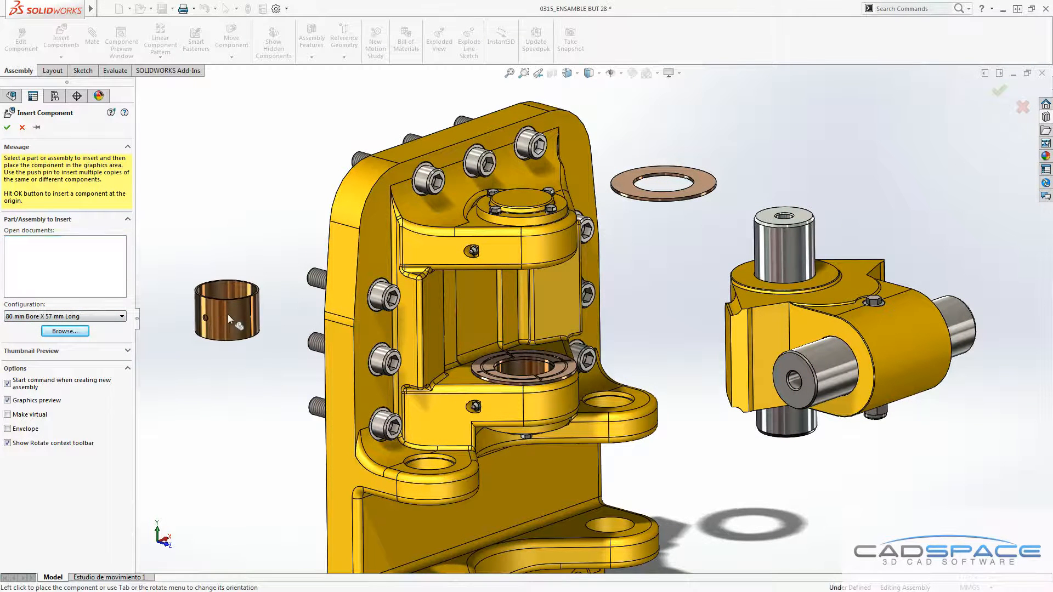
pyautogui.click(9, 126)
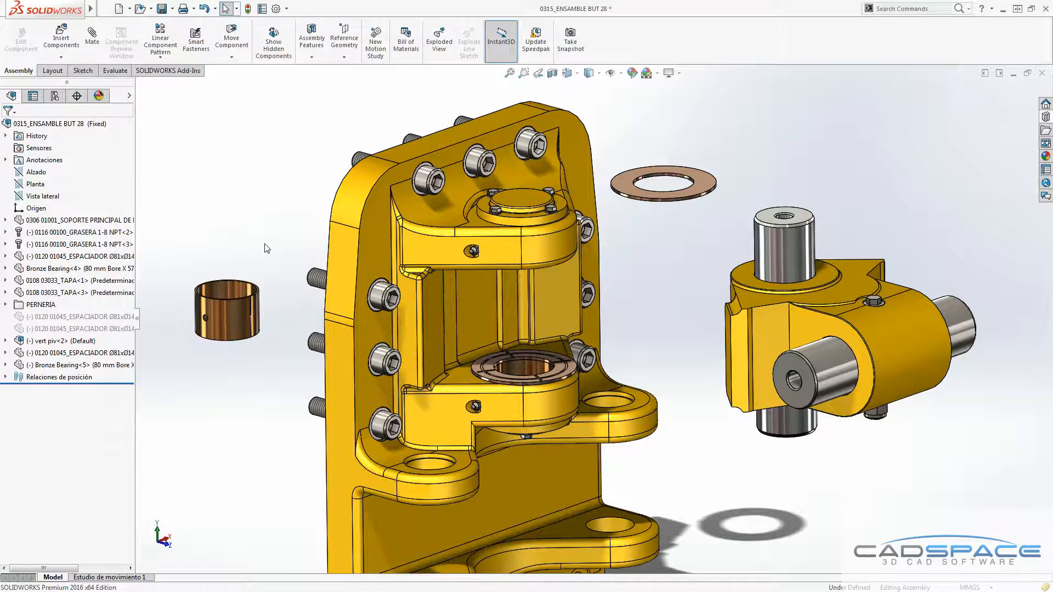
pyautogui.moveTo(236, 205)
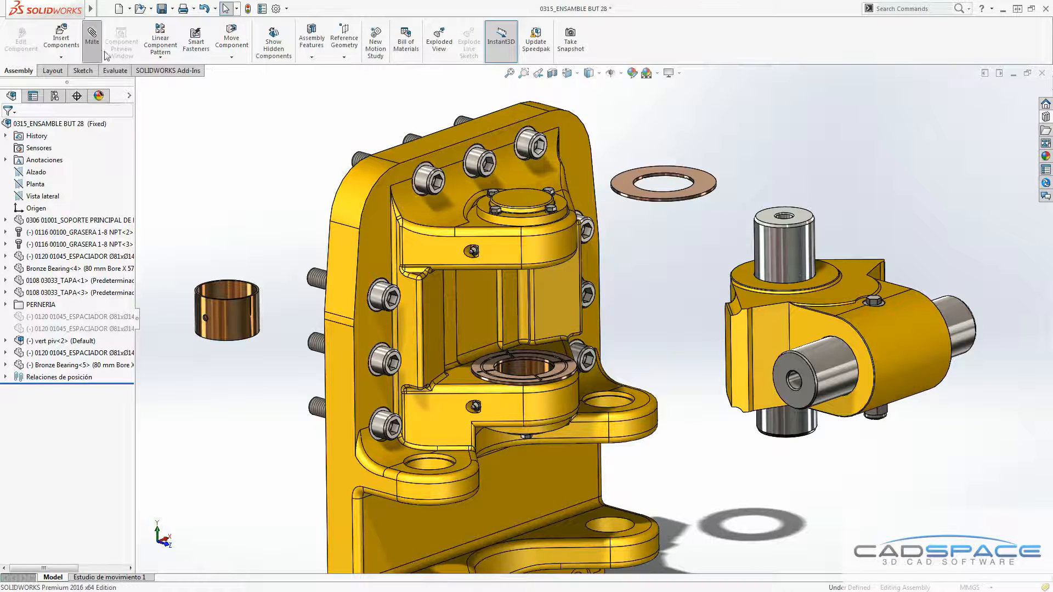
# Mate the bearing concentric to the support's upper bore, then select the spacer washer edge.
pyautogui.click(91, 34)
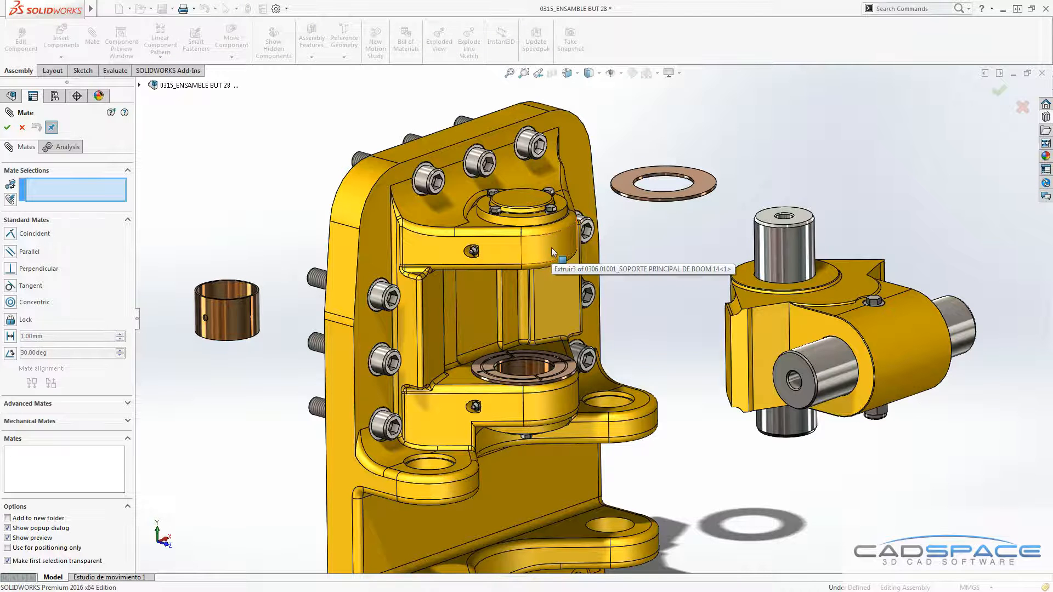
pyautogui.click(550, 254)
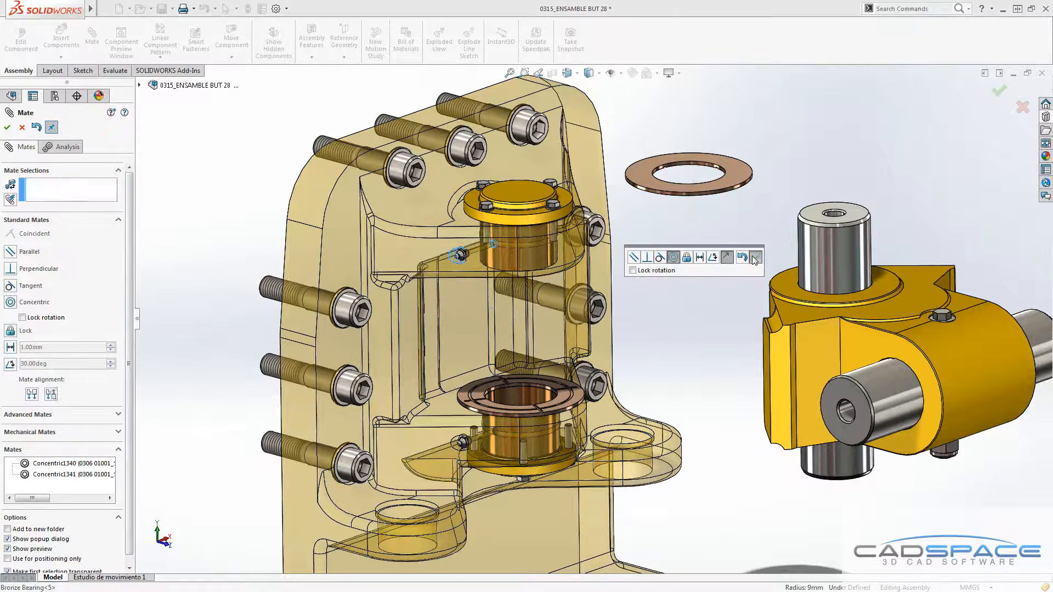
pyautogui.click(677, 175)
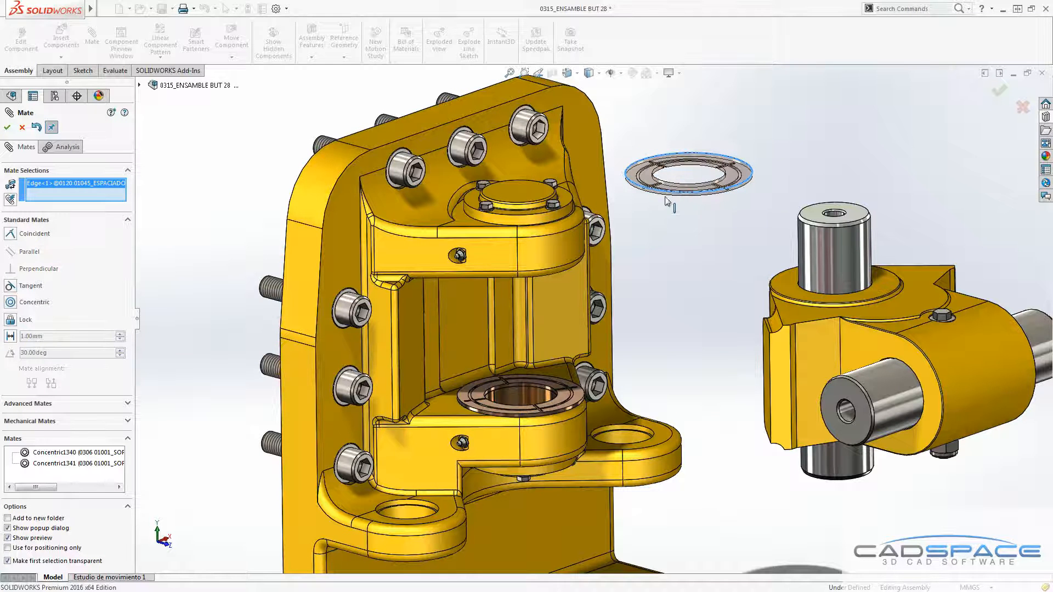
pyautogui.moveTo(561, 257)
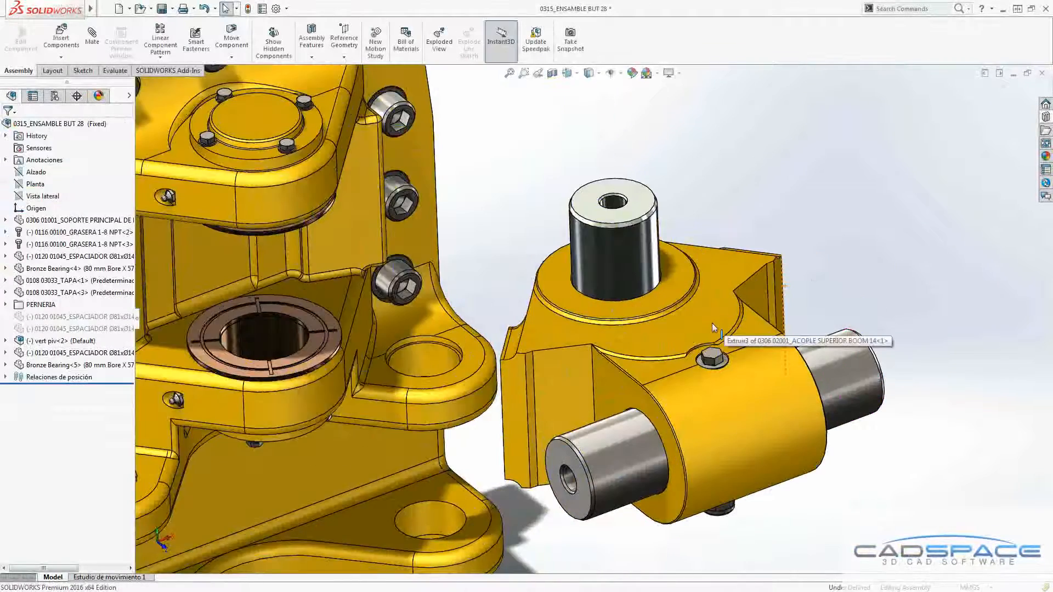
# Preview vert piv to pick faces, apply its mate in the support, and exit preview.
pyautogui.rightClick(714, 328)
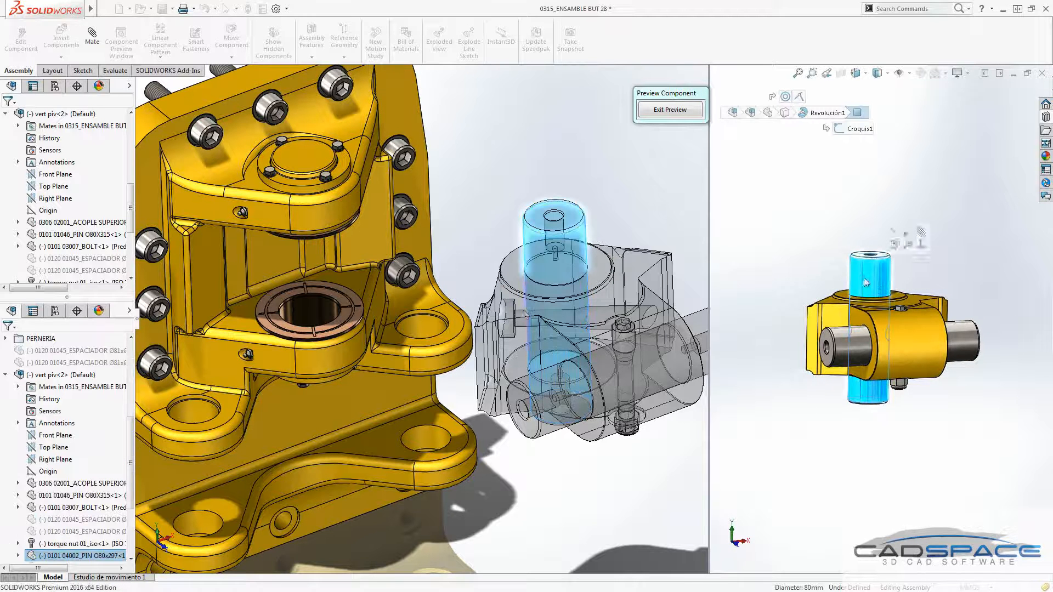
pyautogui.moveTo(305, 315)
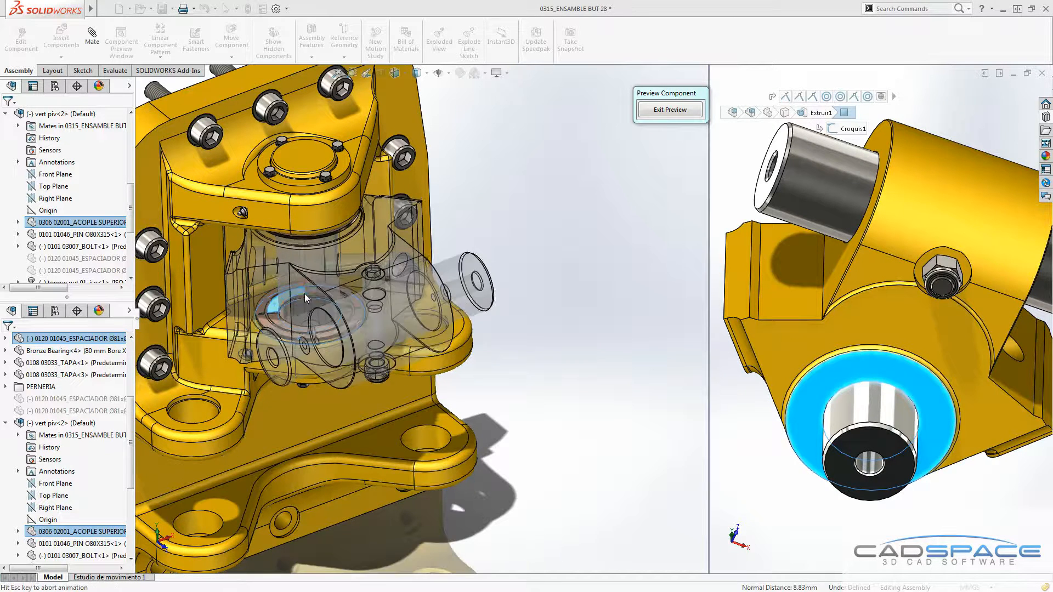
pyautogui.click(670, 109)
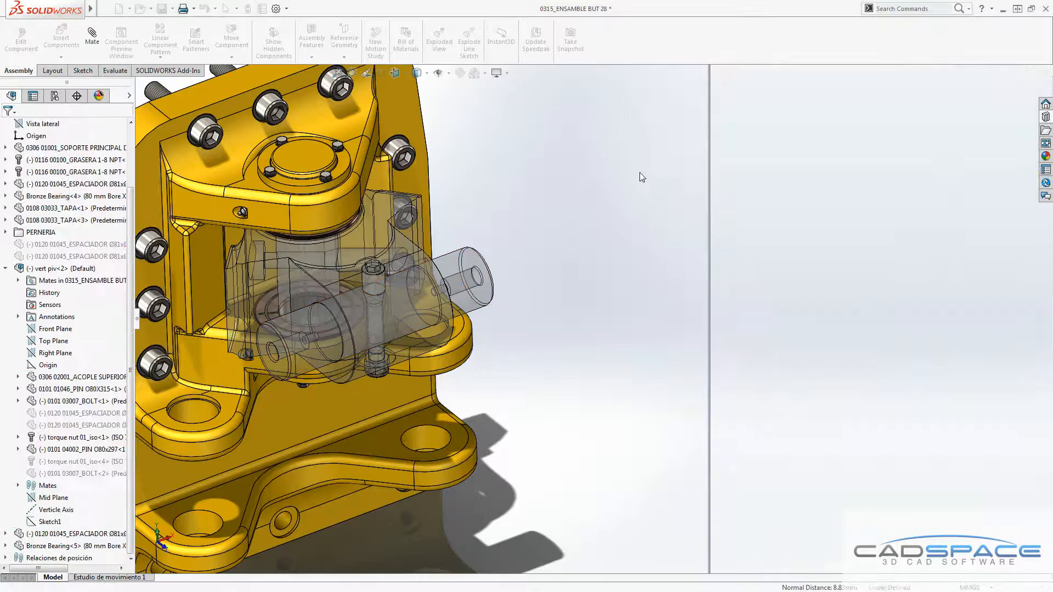
pyautogui.click(82, 377)
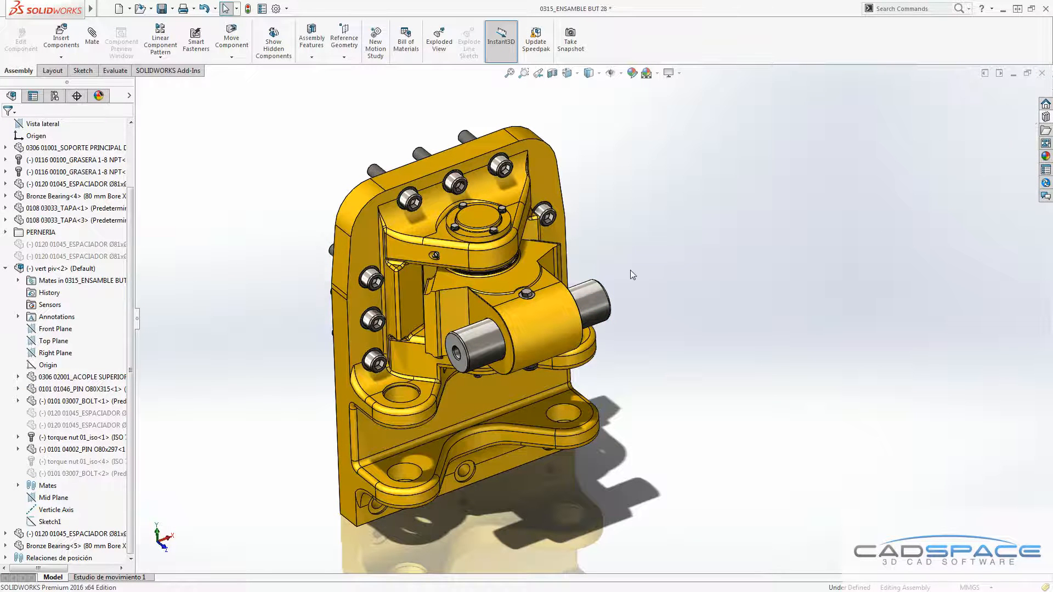
pyautogui.click(524, 276)
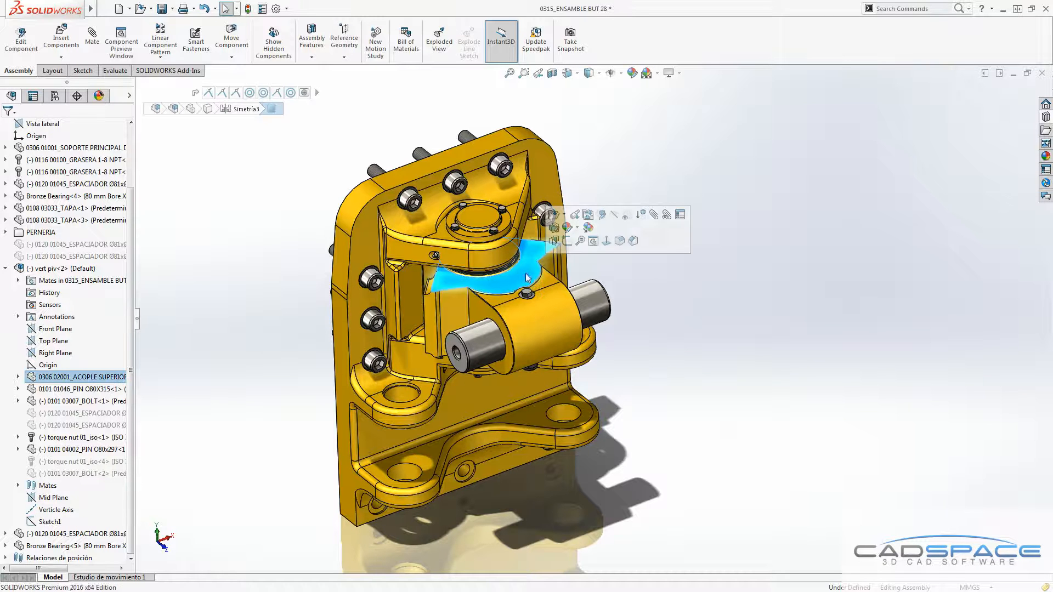
pyautogui.moveTo(555, 216)
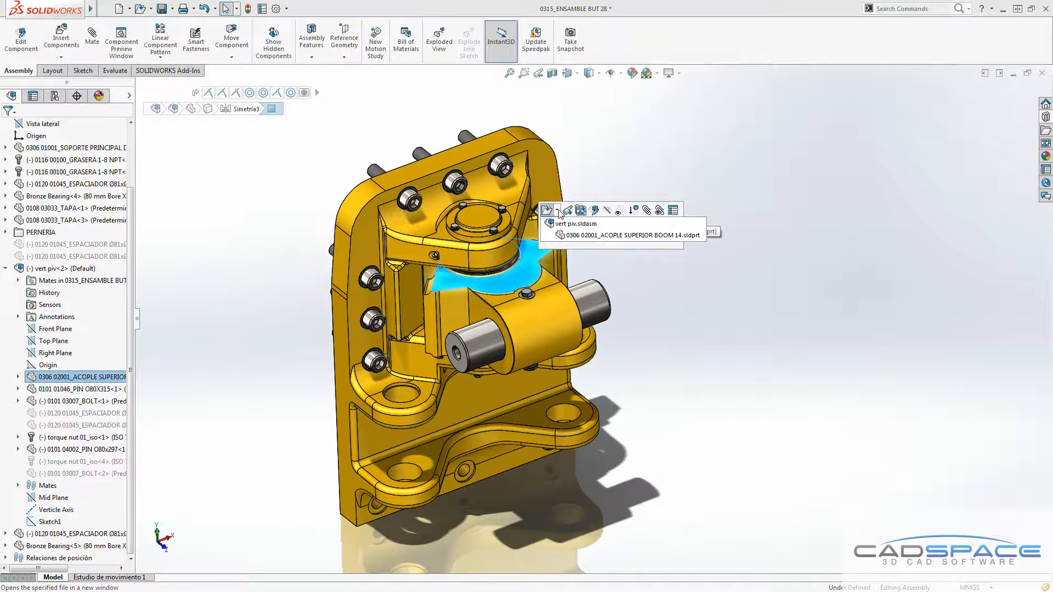
pyautogui.click(573, 223)
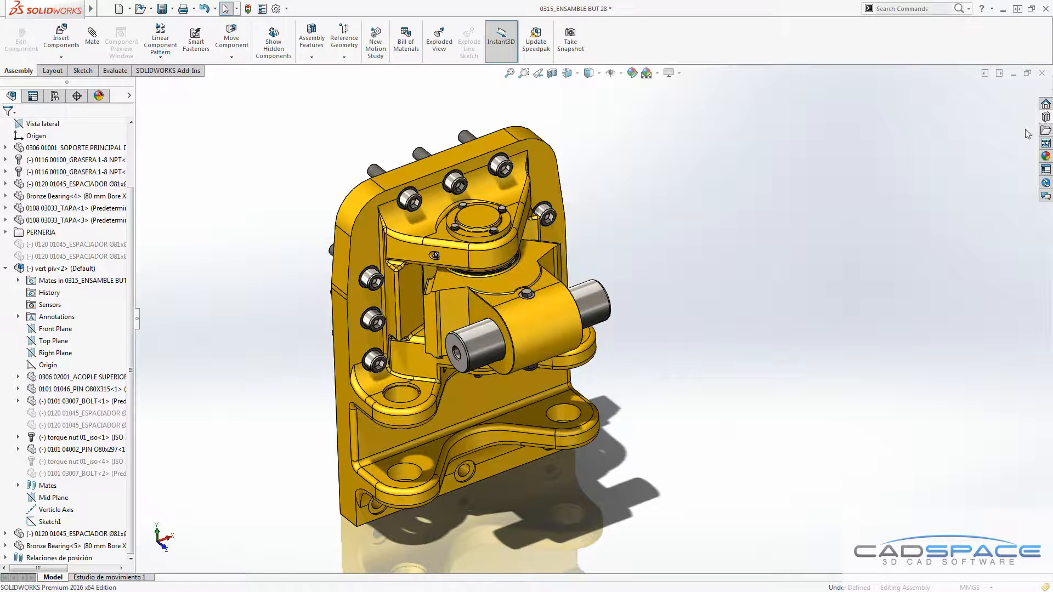
# Activate the Toolbox add-in from the Design Library to browse standard fasteners.
pyautogui.click(1045, 115)
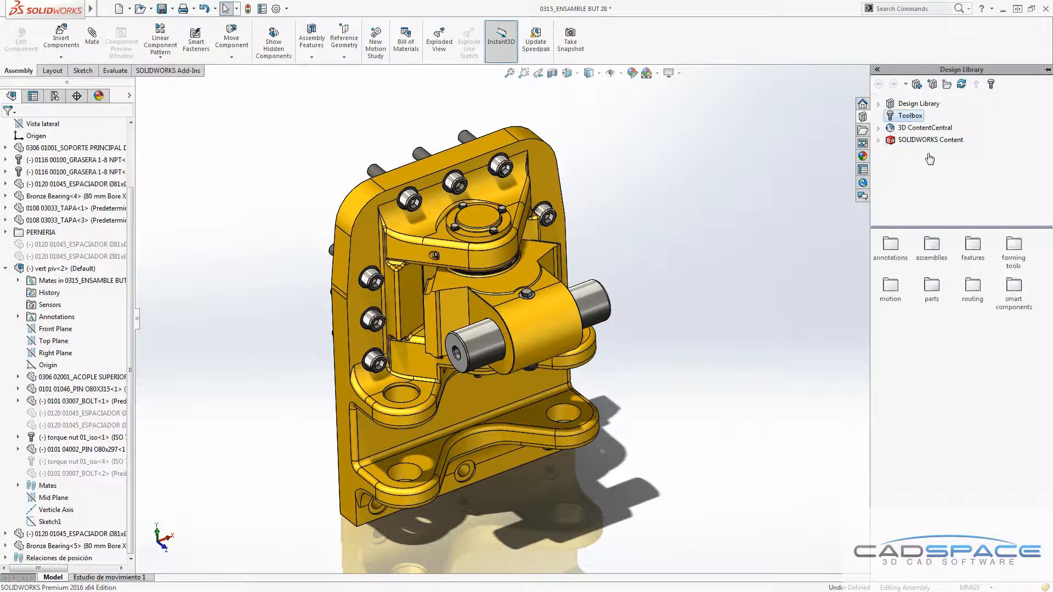
pyautogui.click(910, 115)
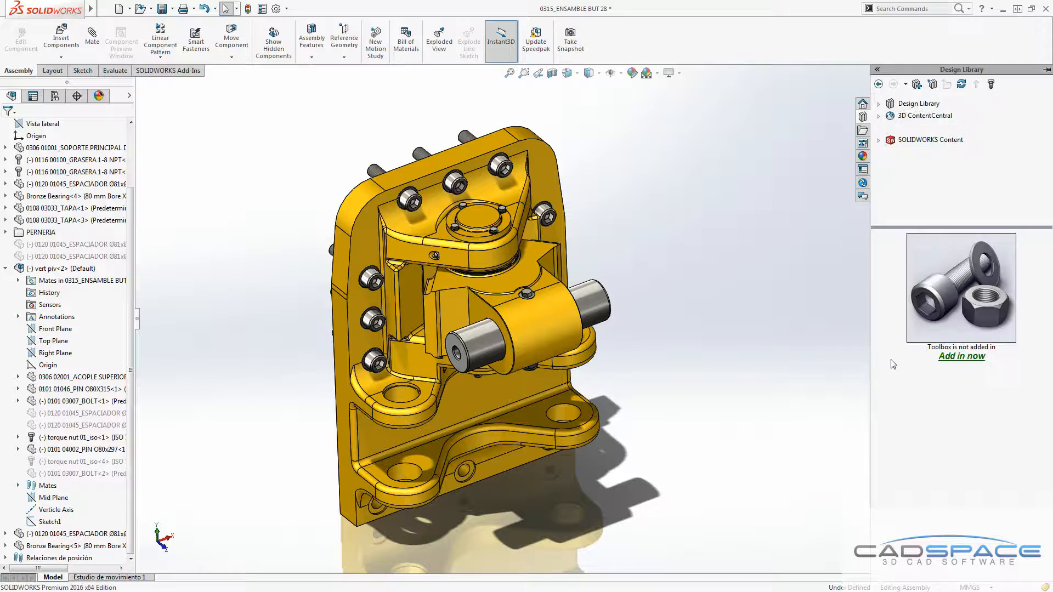
pyautogui.click(961, 356)
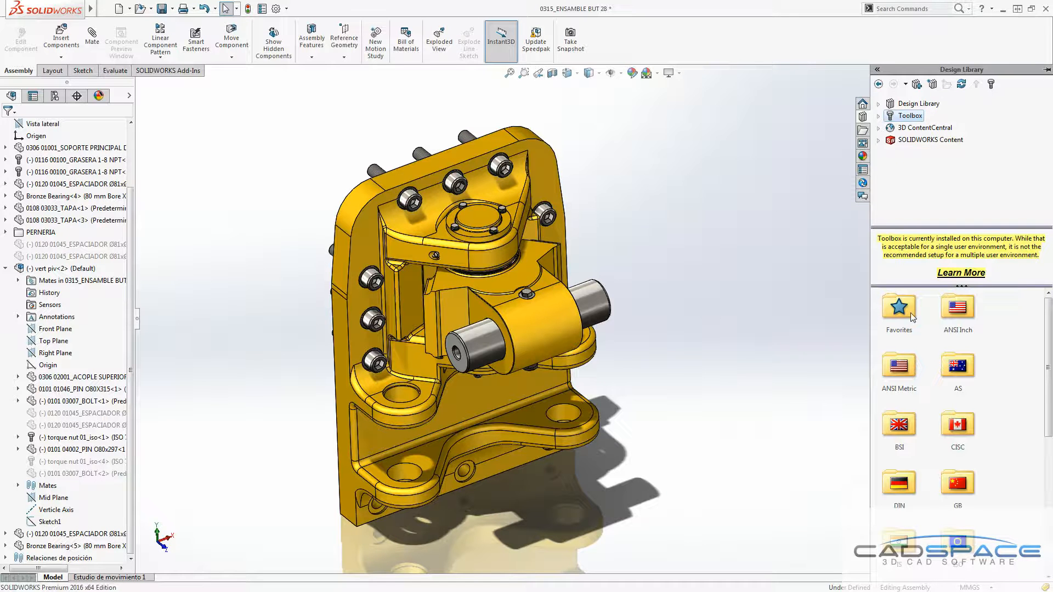
pyautogui.moveTo(883, 320)
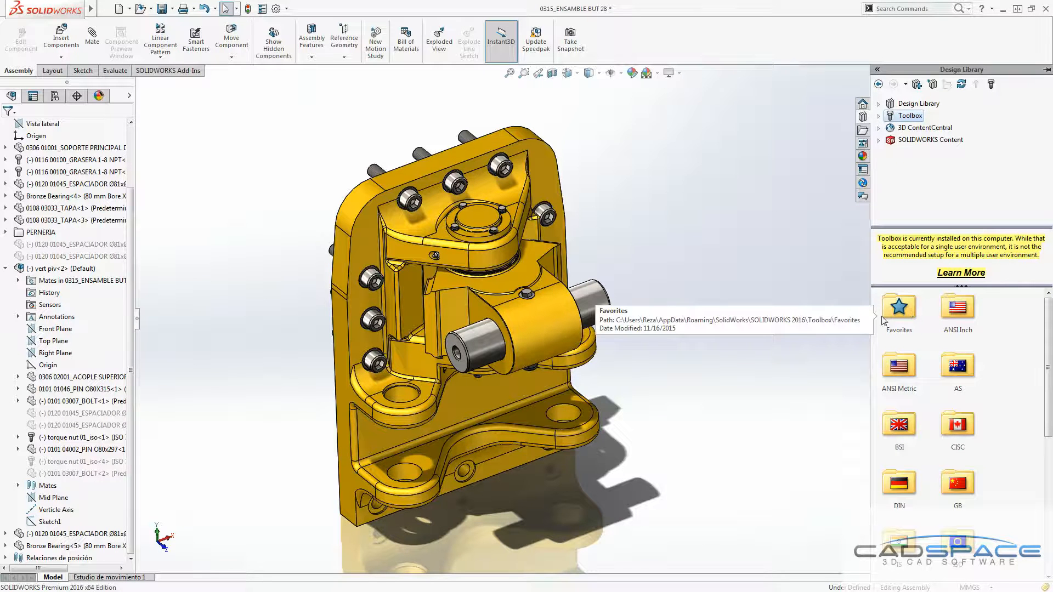
pyautogui.moveTo(913, 373)
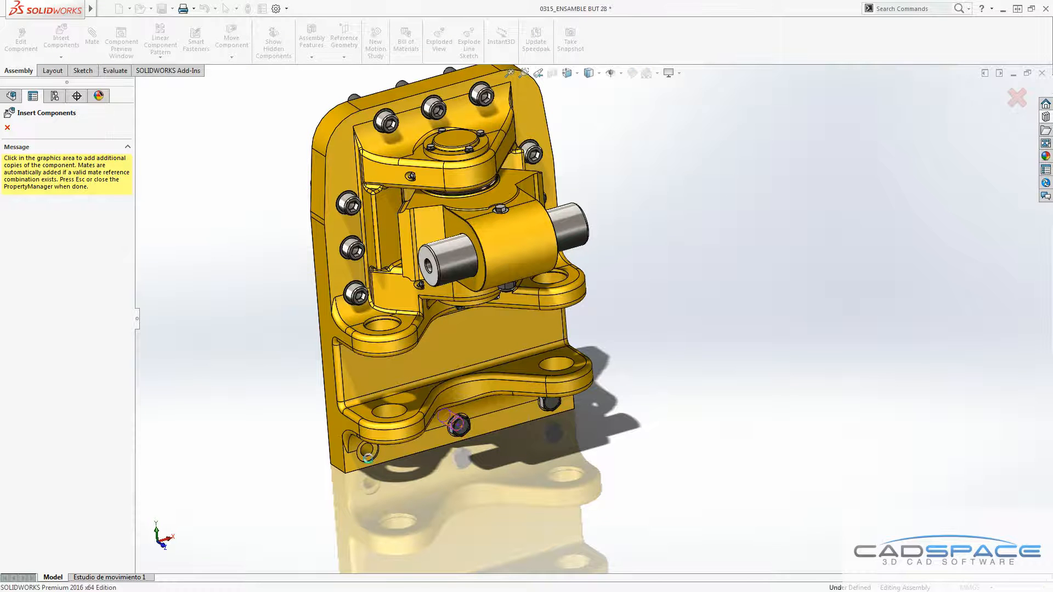
# Place another formed hex screw copy near the plate's bottom holes.
pyautogui.click(457, 434)
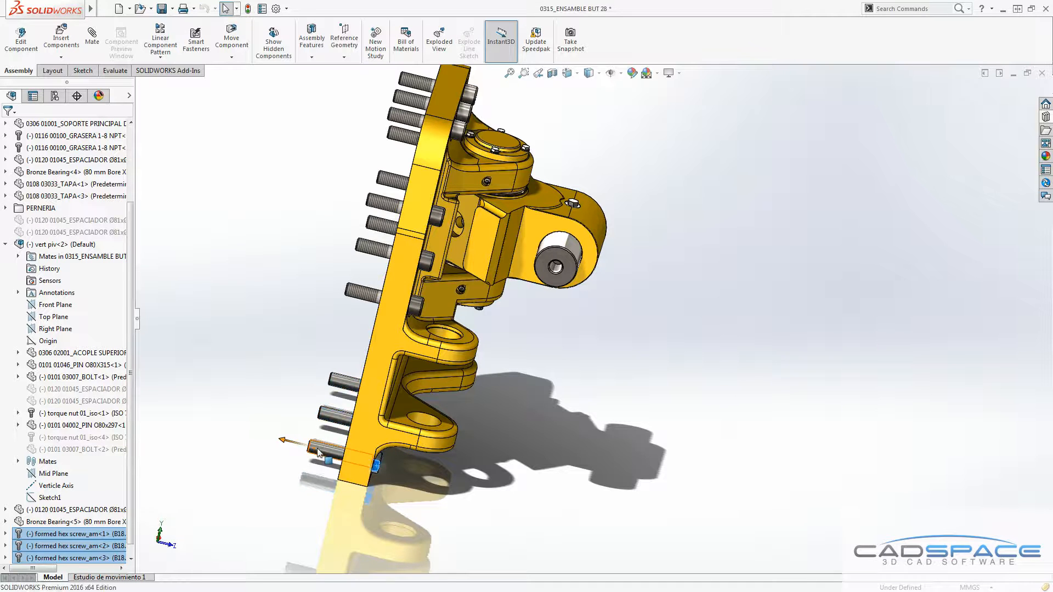
# Change the selected Toolbox screws' fastener type to Socket Head Cap Screw.
pyautogui.rightClick(316, 454)
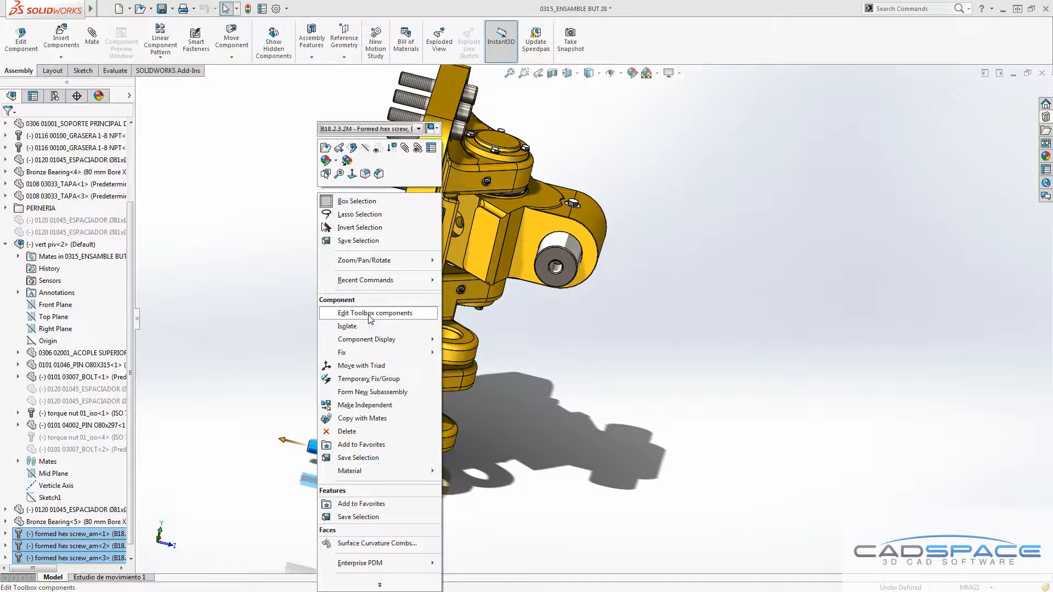
pyautogui.click(374, 313)
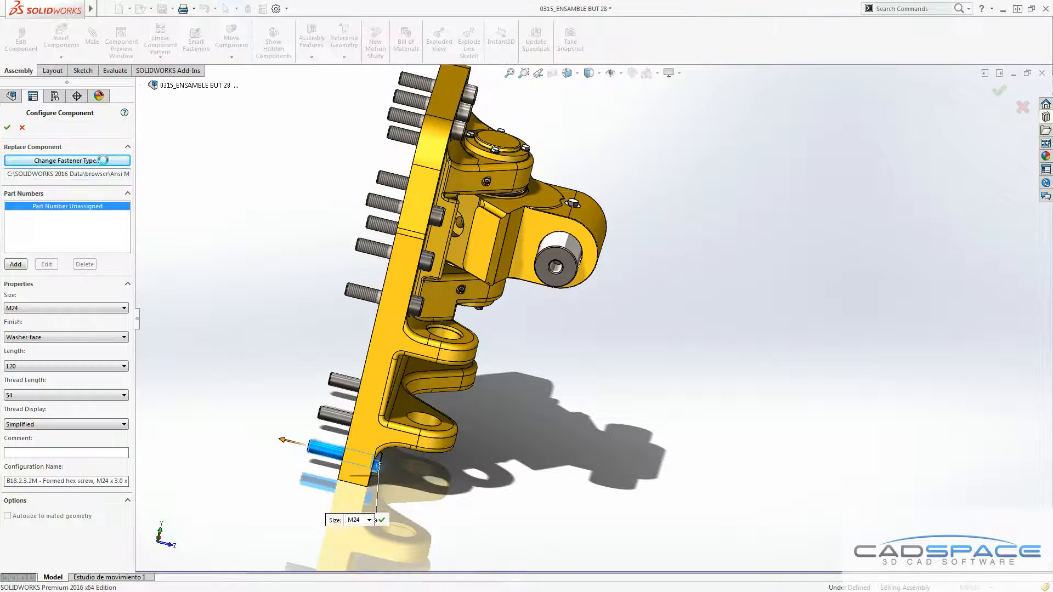
pyautogui.click(67, 160)
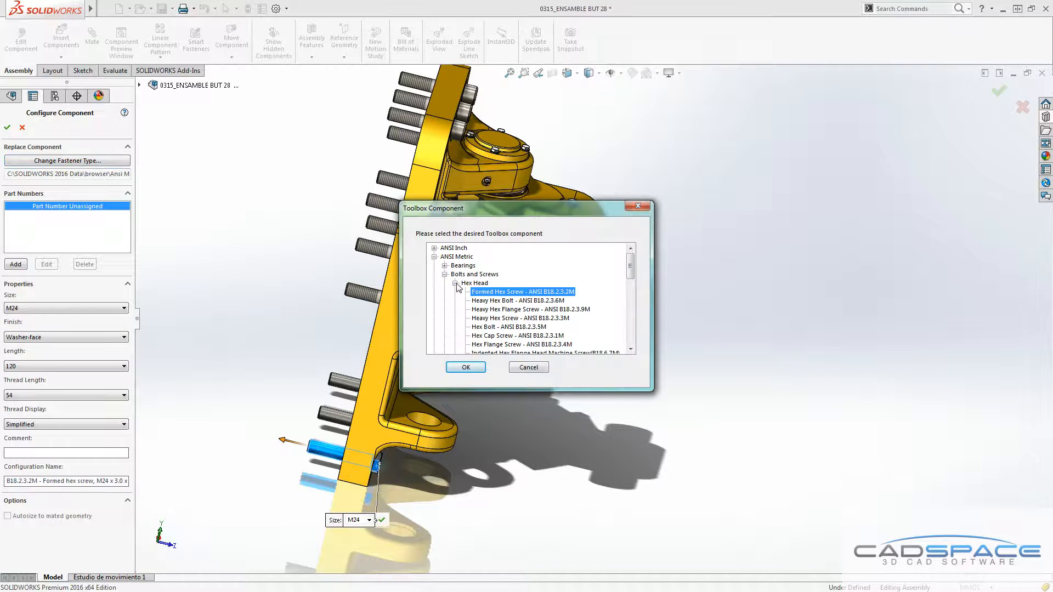
pyautogui.click(456, 283)
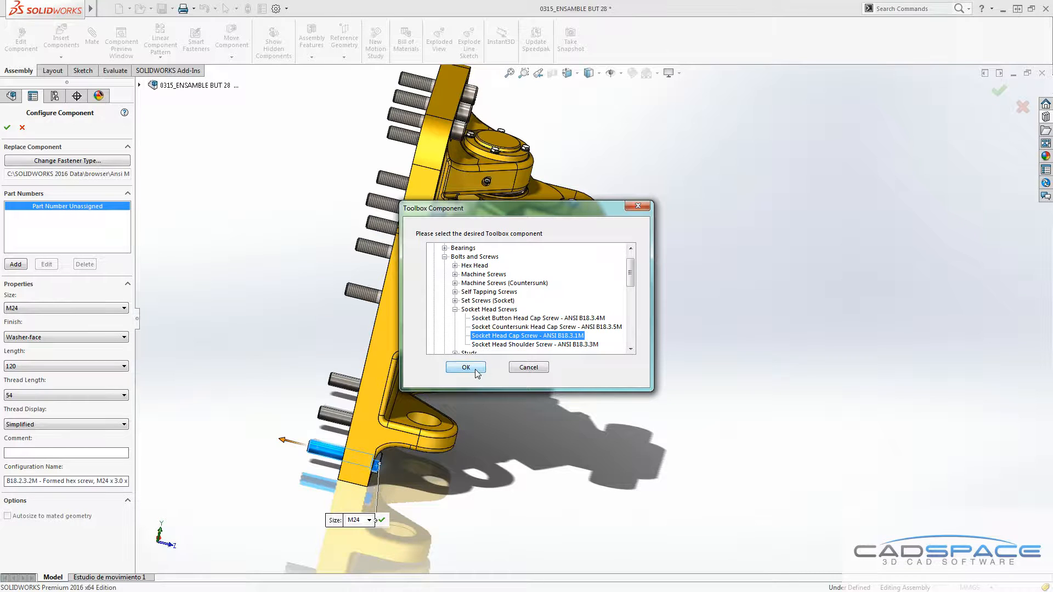
pyautogui.click(465, 367)
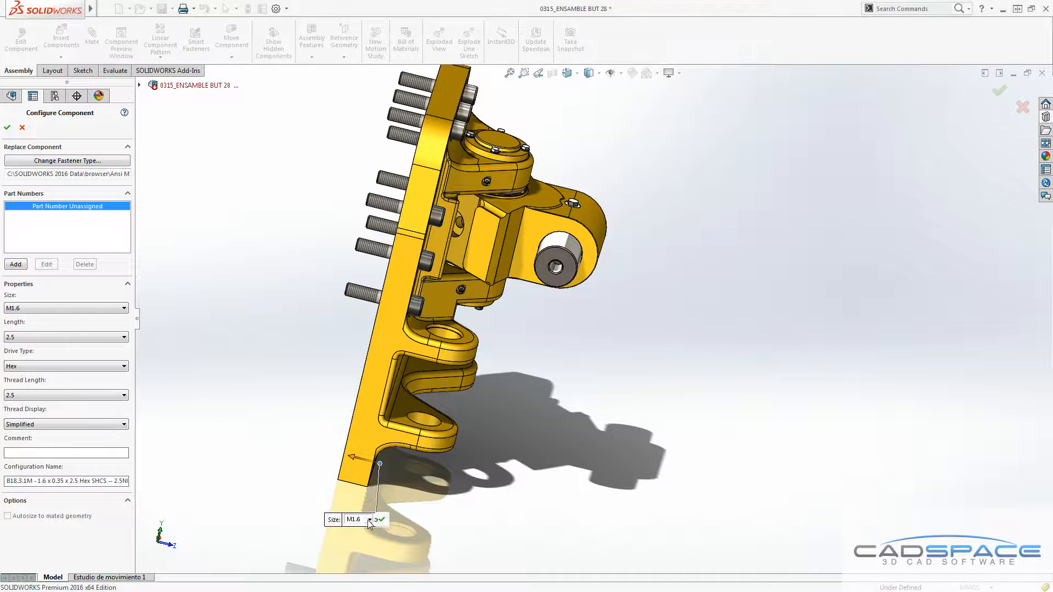
# Pick a larger metric size for the socket head cap screws.
pyautogui.click(373, 520)
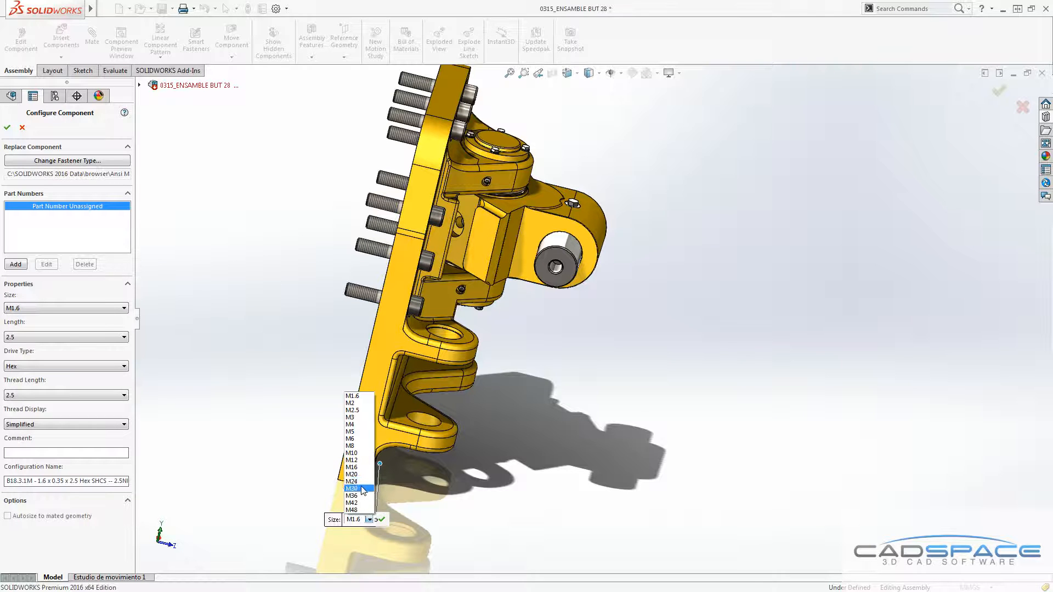
pyautogui.click(352, 481)
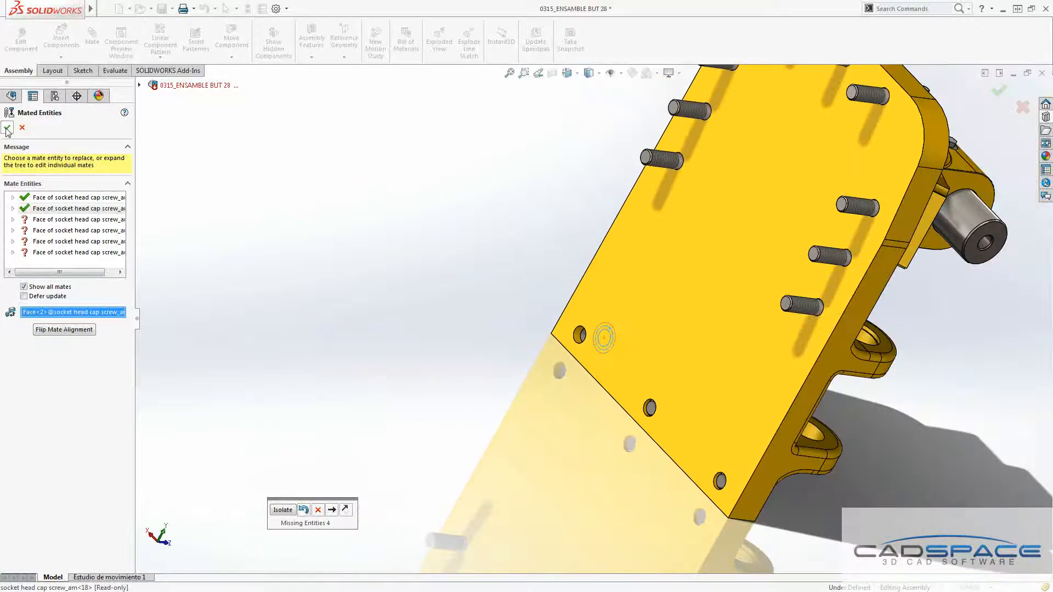
# Accept the replacement face, replace all missing mate references, and rotate to inspect the screws.
pyautogui.click(8, 128)
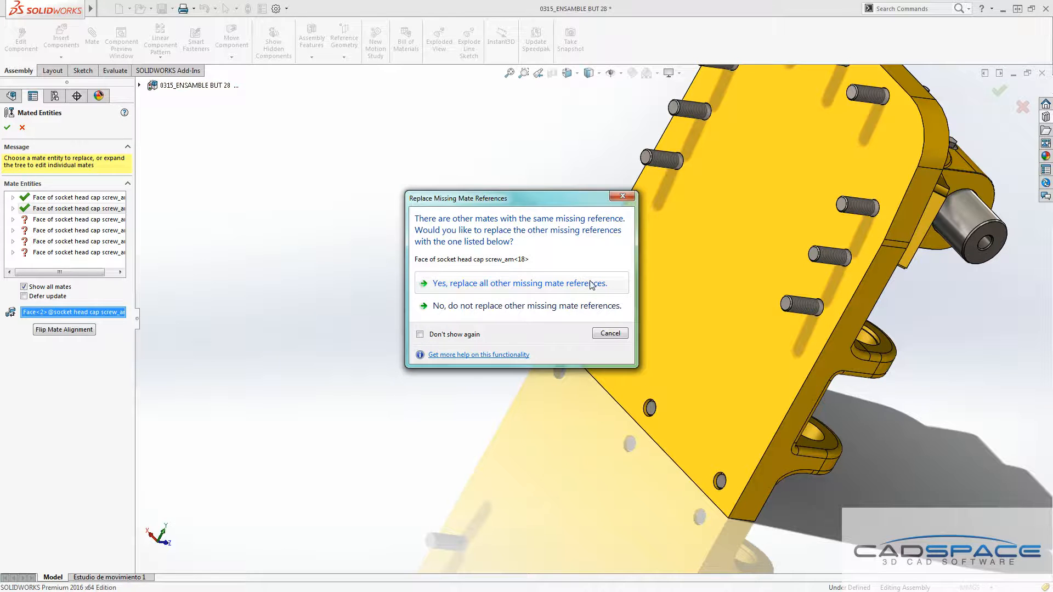
pyautogui.click(521, 283)
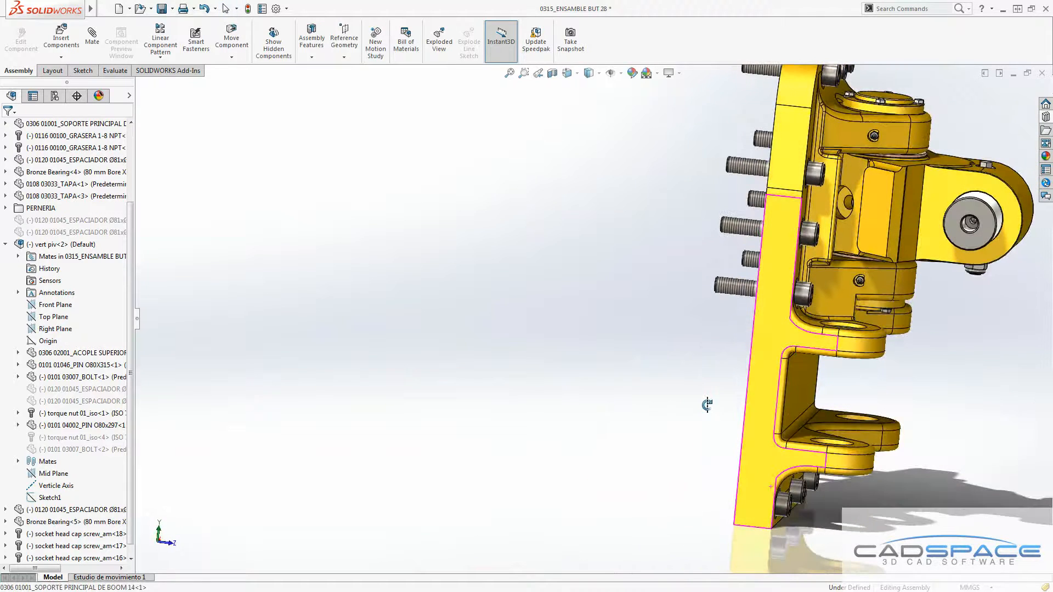
pyautogui.moveTo(707, 405); pyautogui.dragTo(636, 502)
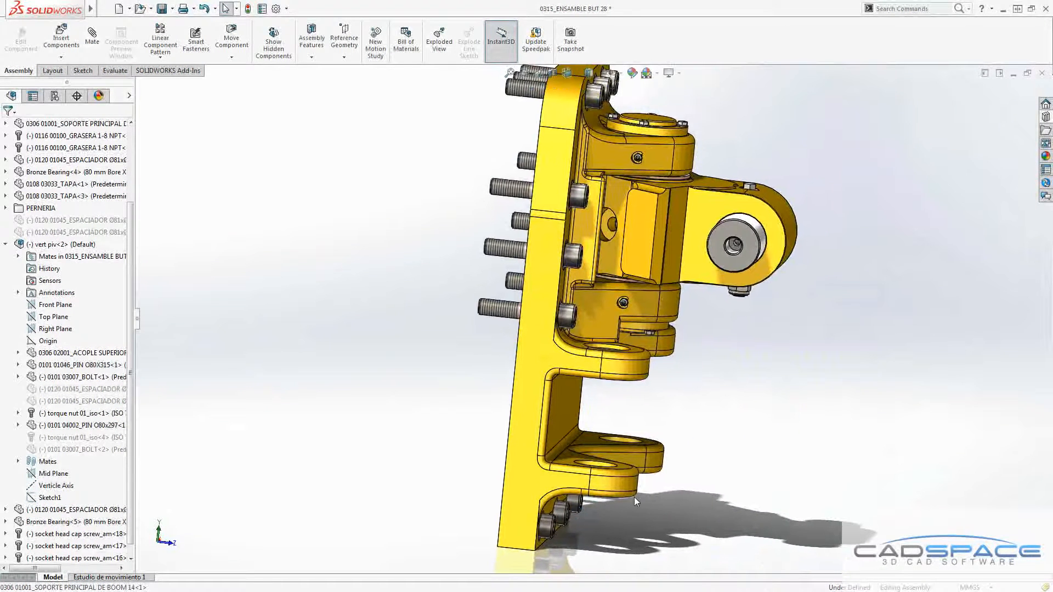